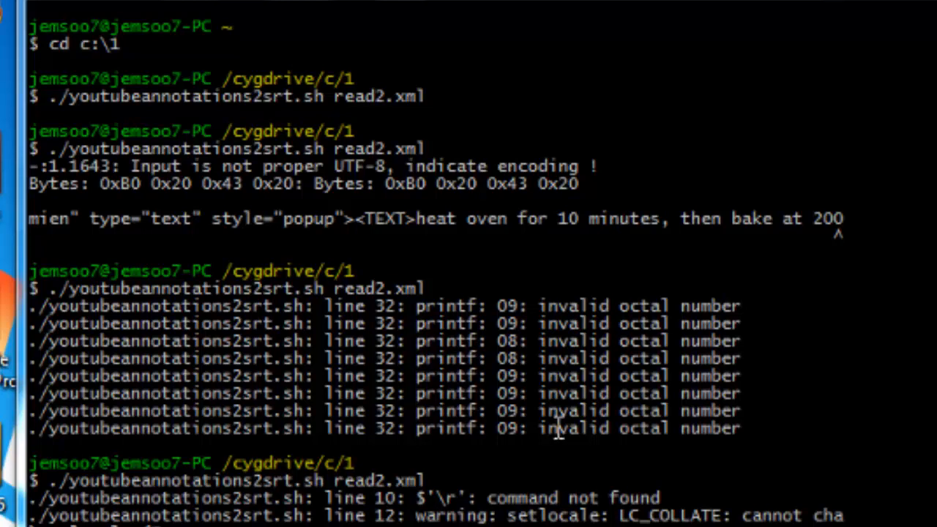
mouse_move(427, 271)
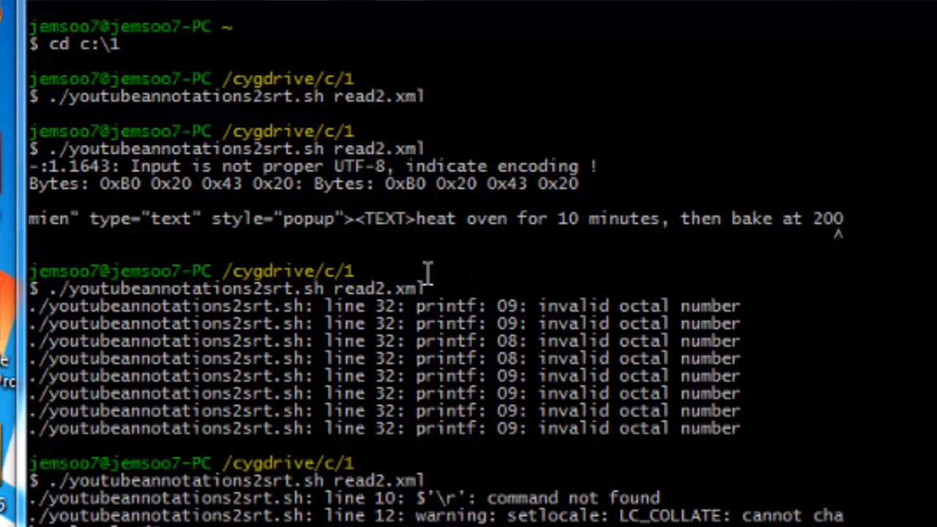
mouse_move(267, 246)
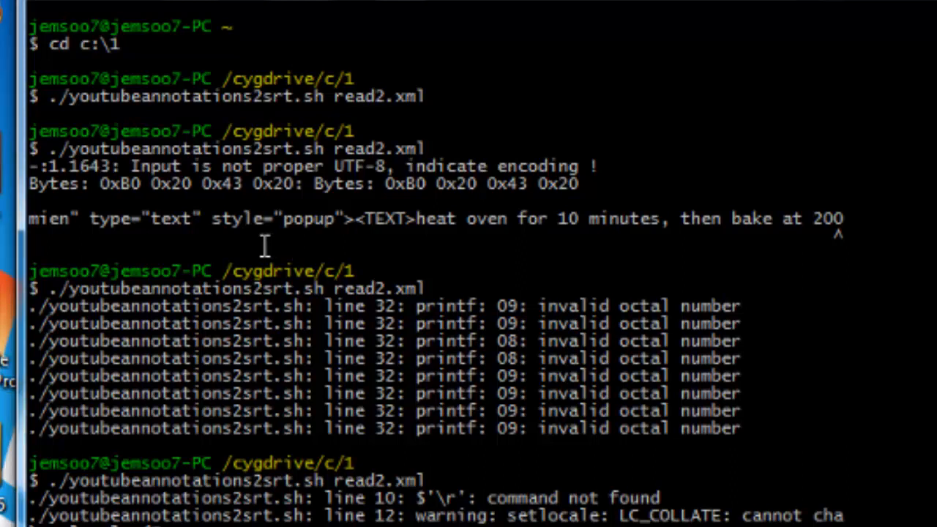
mouse_move(256, 249)
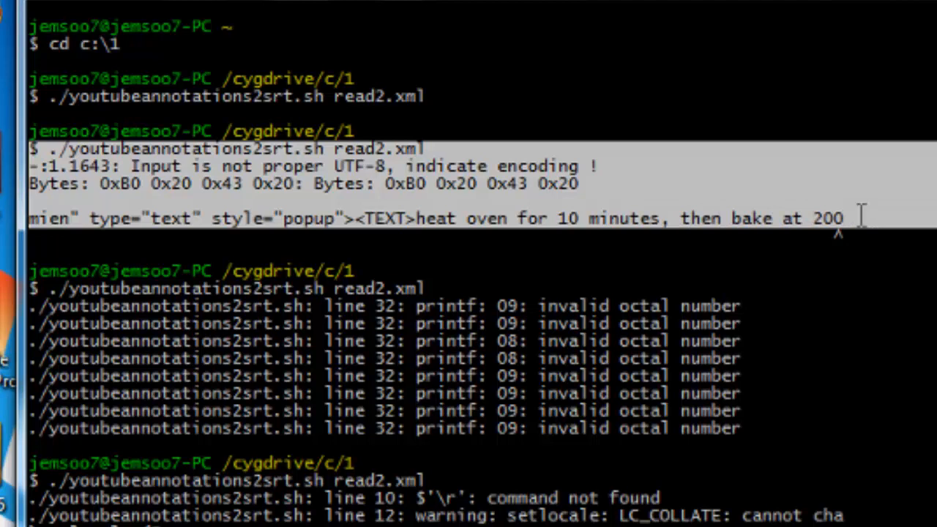
mouse_move(855, 227)
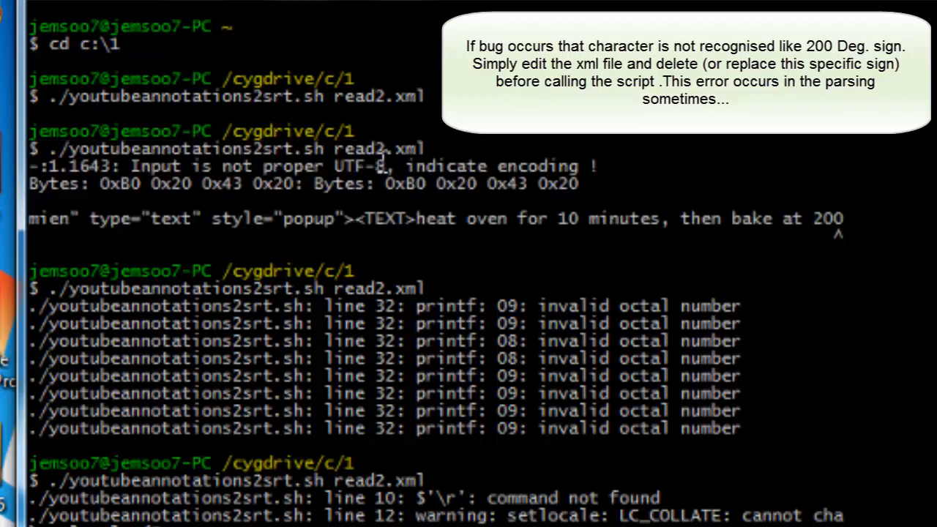
Step: Point out the script's run command and its 'invalid octal number' and 'No such file' error lines
double_click(360, 167)
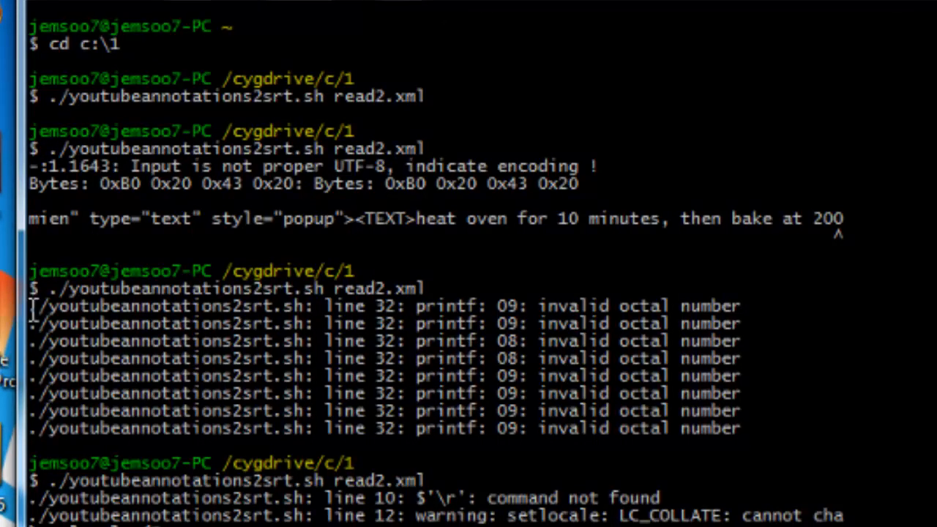
left_click_drag(29, 306, 681, 344)
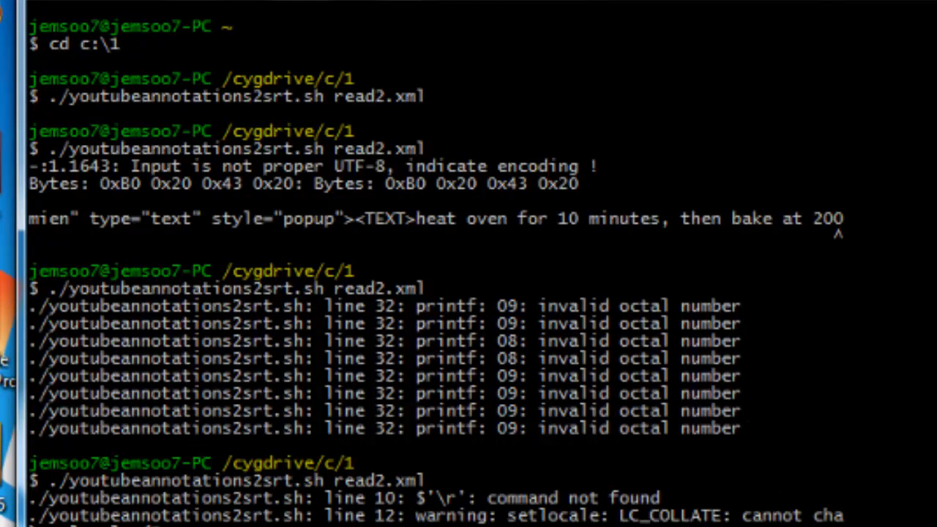
scroll("down", 3)
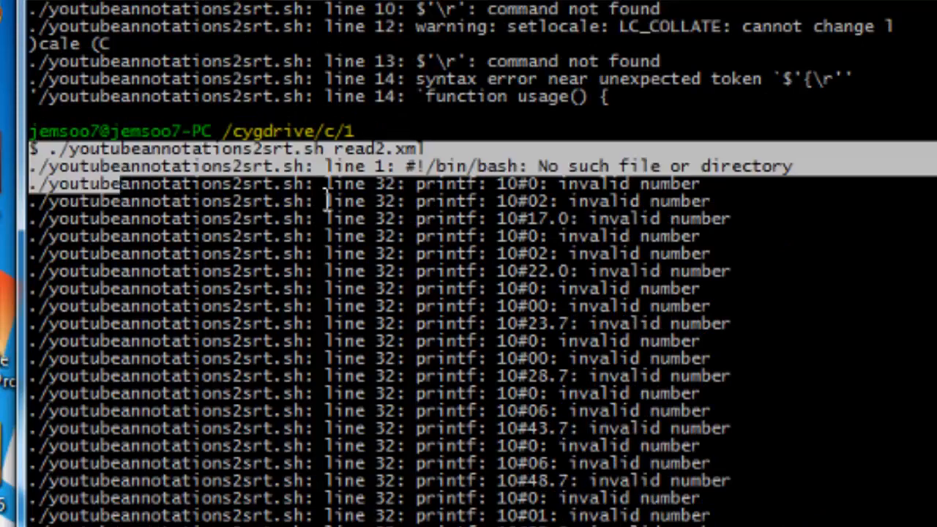
left_click_drag(328, 198, 718, 253)
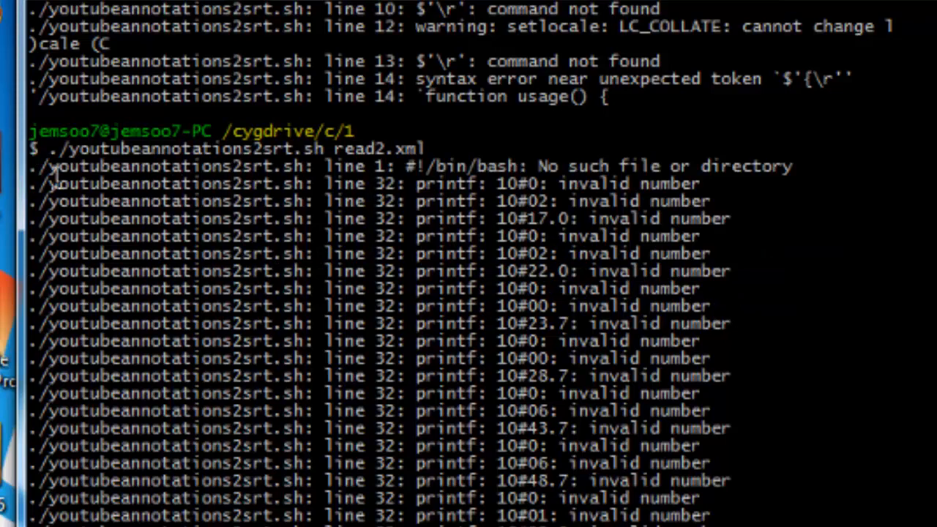
left_click_drag(51, 165, 754, 244)
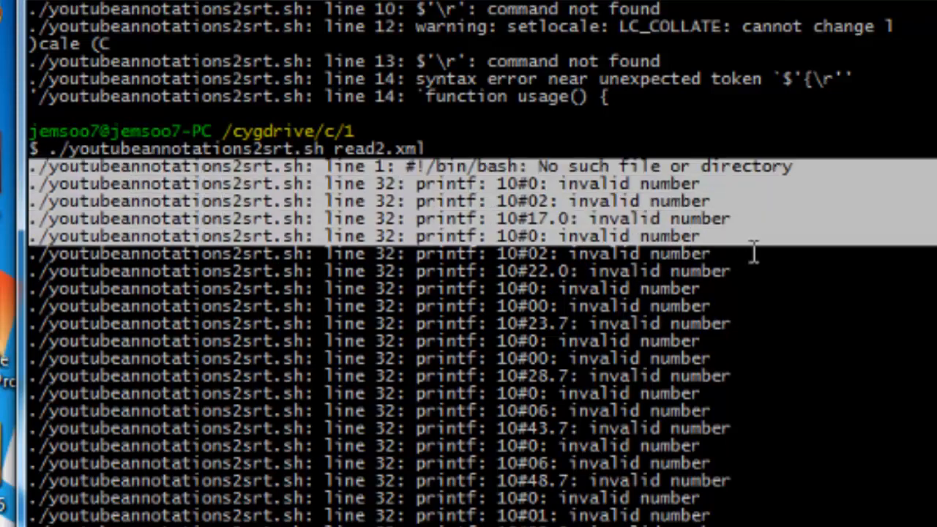
Step: Show the article title about leading zeros causing the bug, then close the Notepad copy of the script
scroll("down", 3)
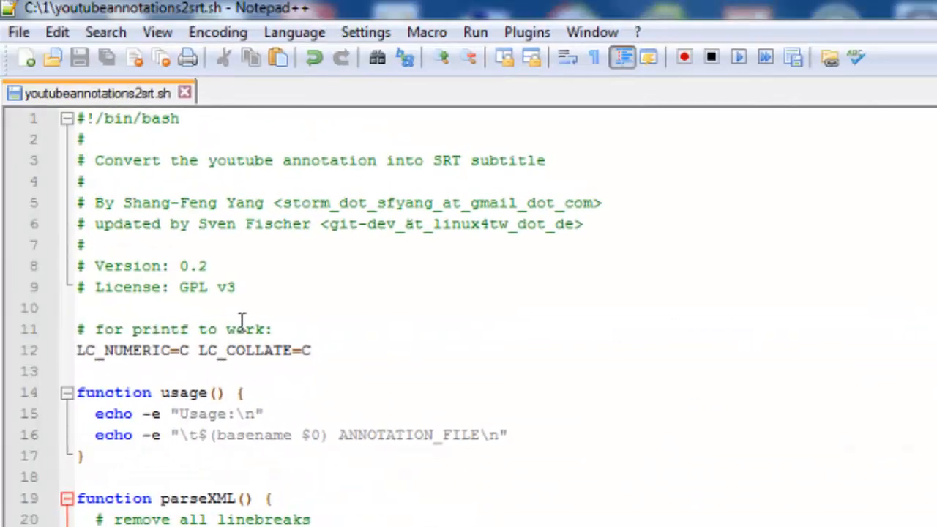
scroll("down", 3)
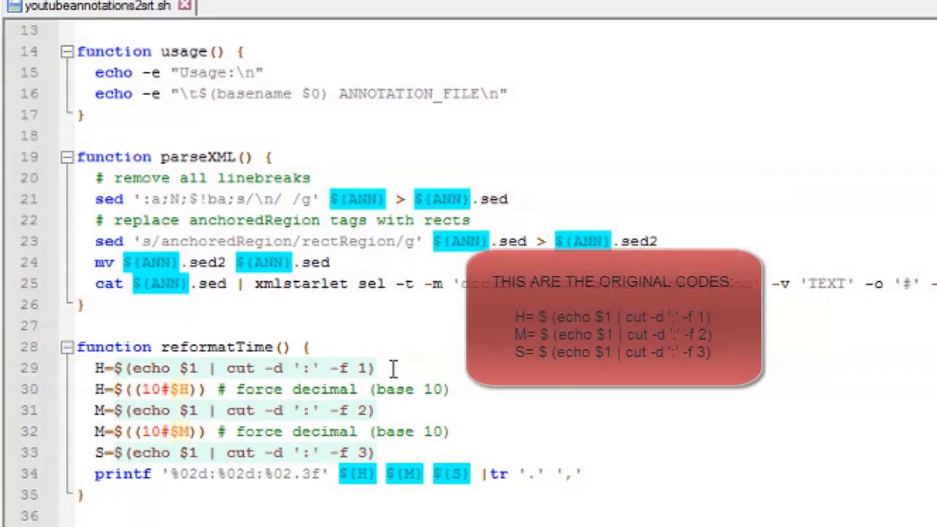
scroll("down", 3)
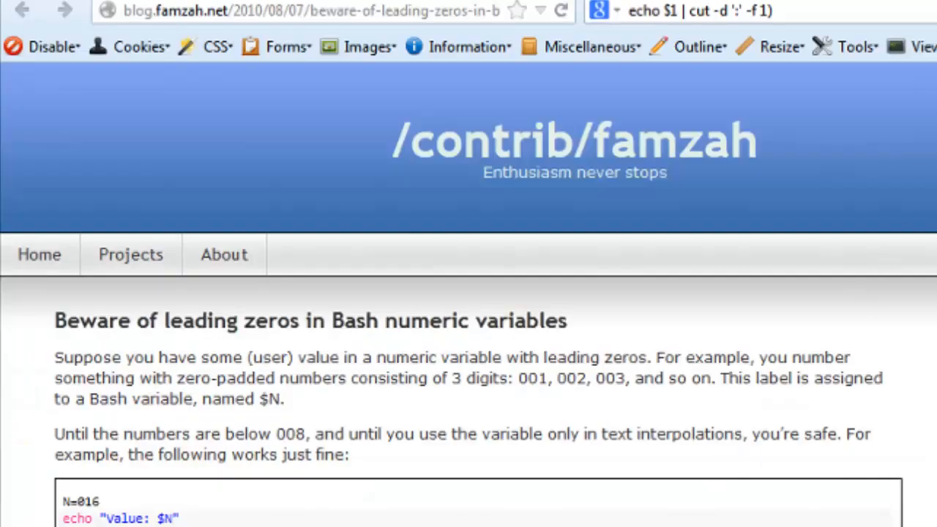
mouse_move(53, 328)
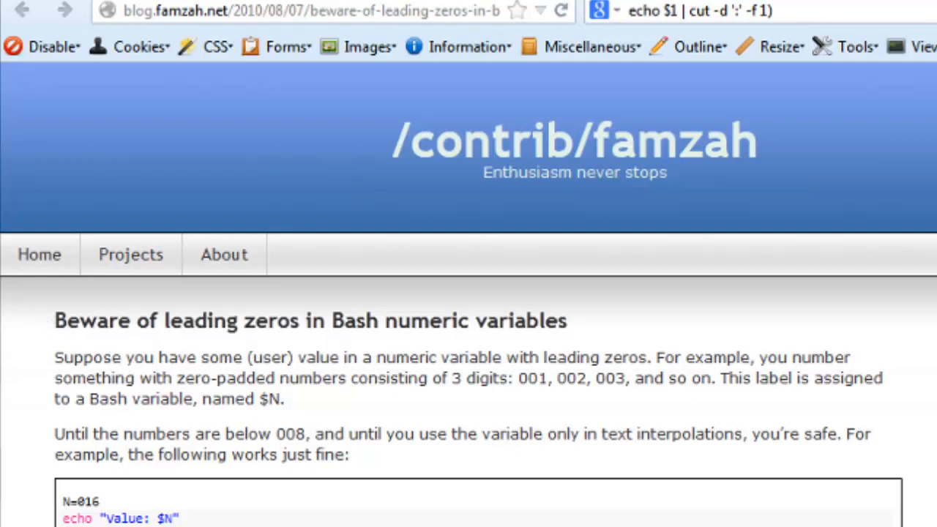
mouse_move(91, 377)
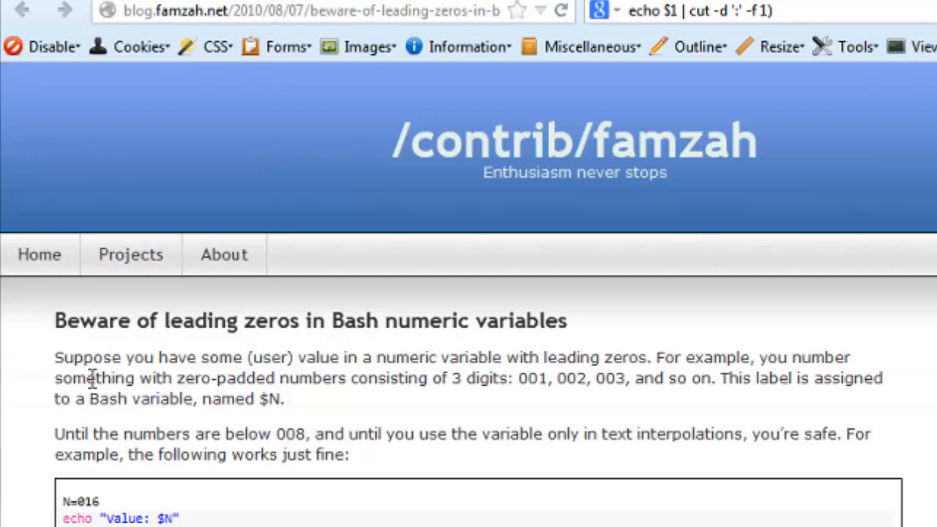
left_click_drag(54, 321, 378, 321)
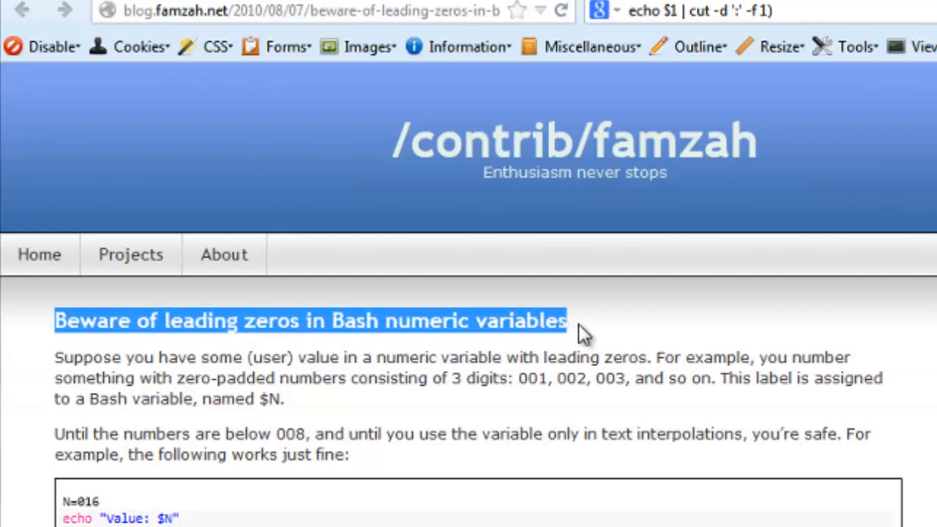
mouse_move(363, 401)
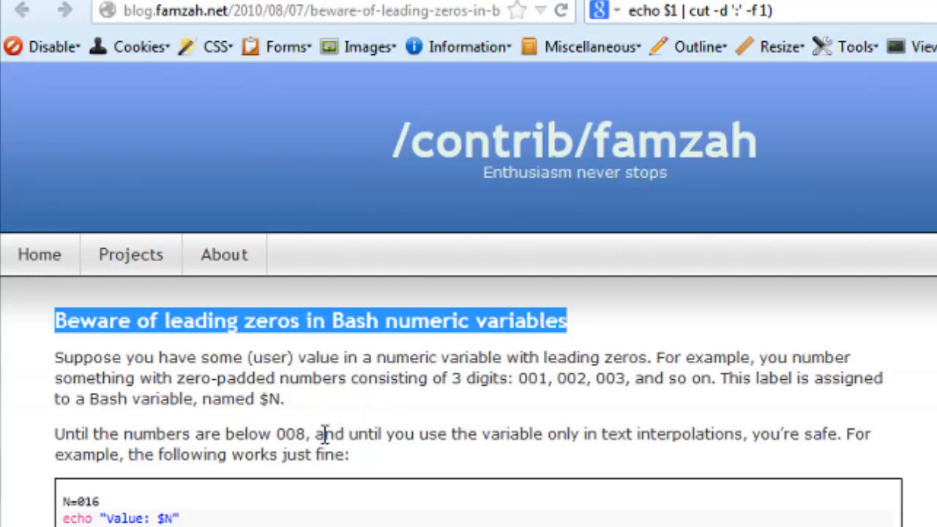
scroll("down", 3)
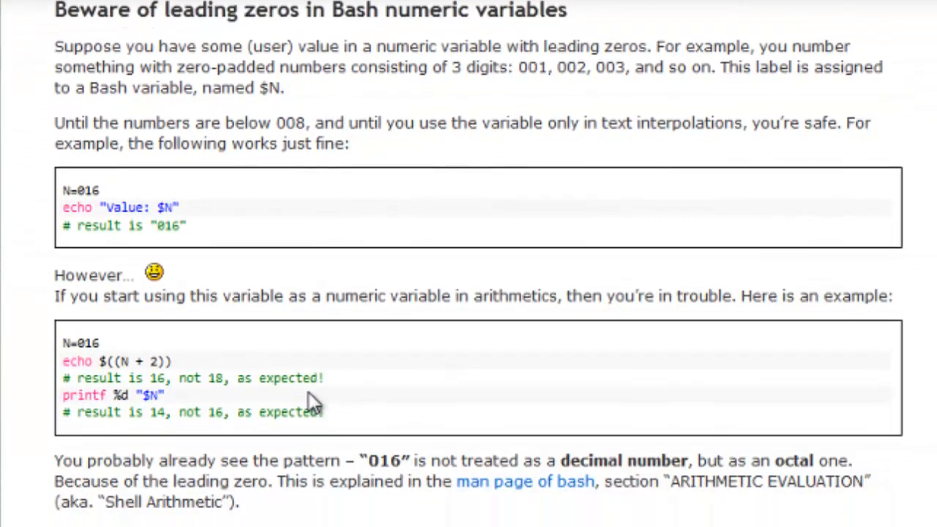
scroll("down", 3)
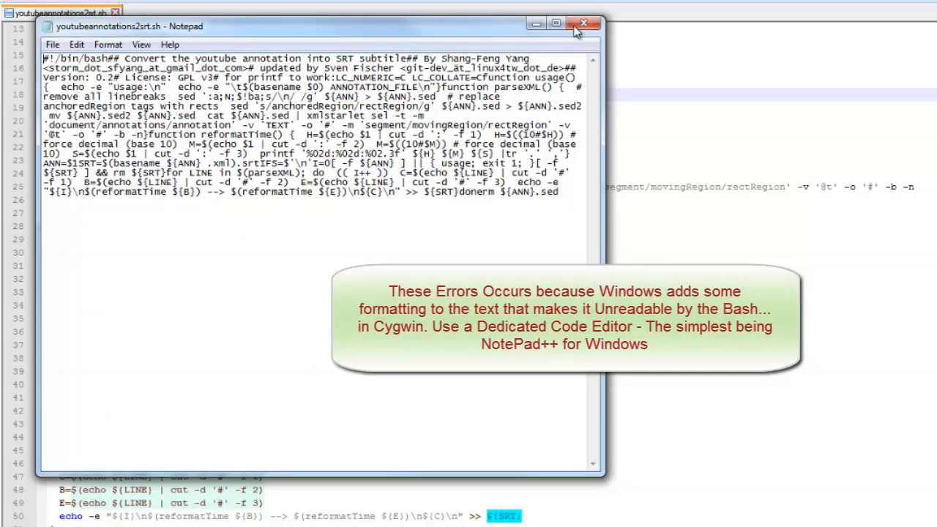
left_click(582, 24)
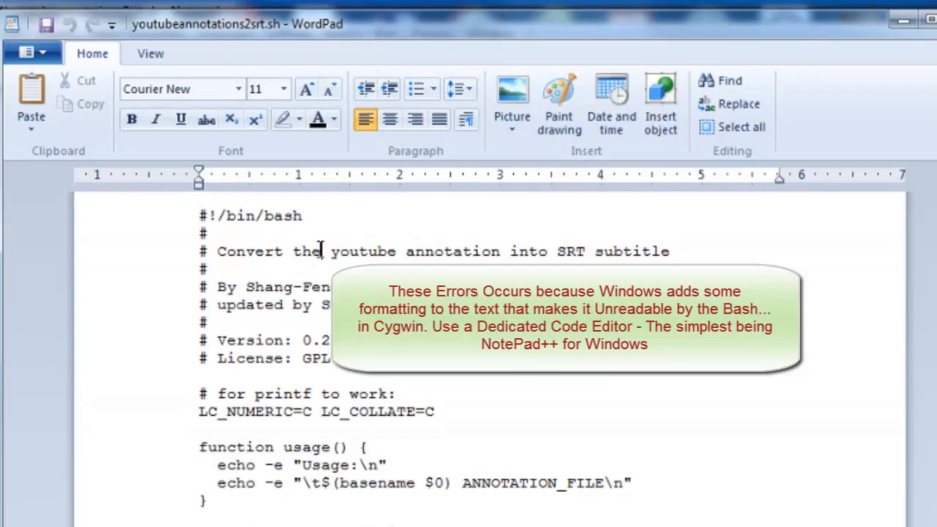
Step: Scroll through the script's parseXML and reformatTime functions in WordPad
scroll("down", 3)
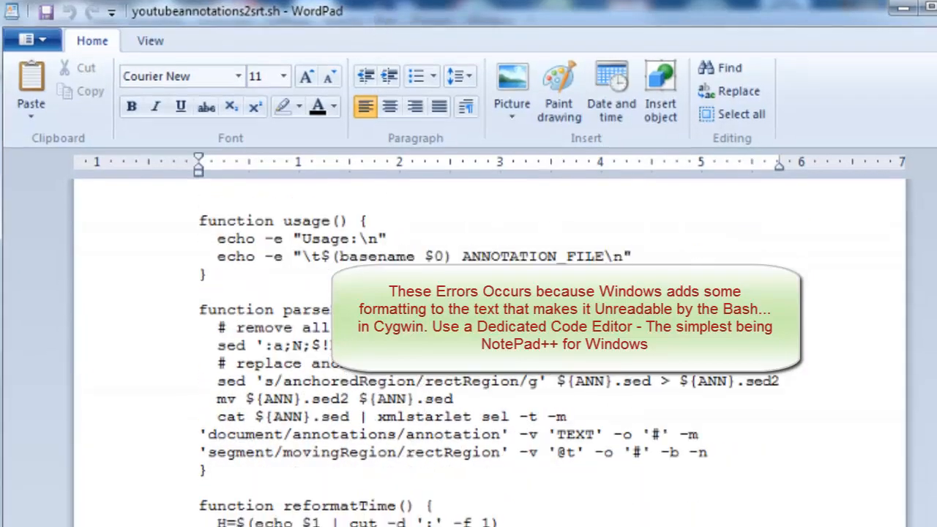
scroll("down", 3)
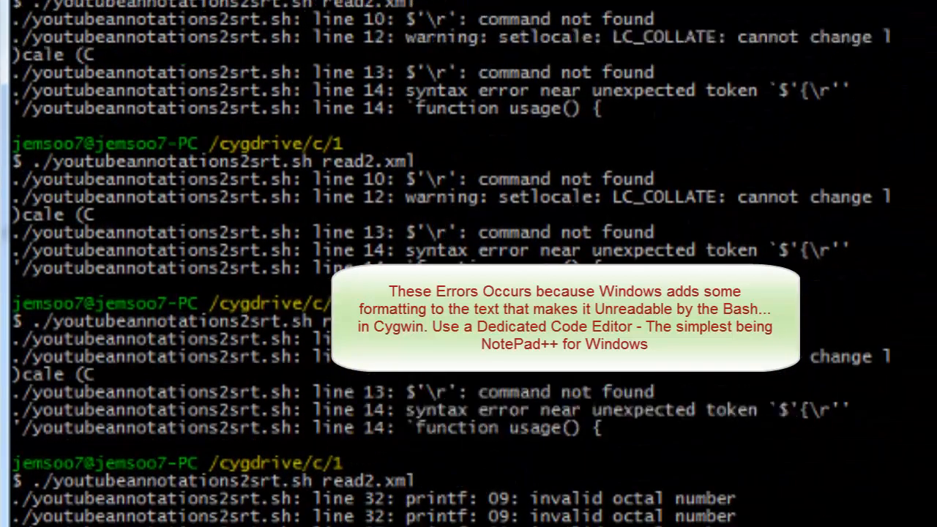
scroll("down", 3)
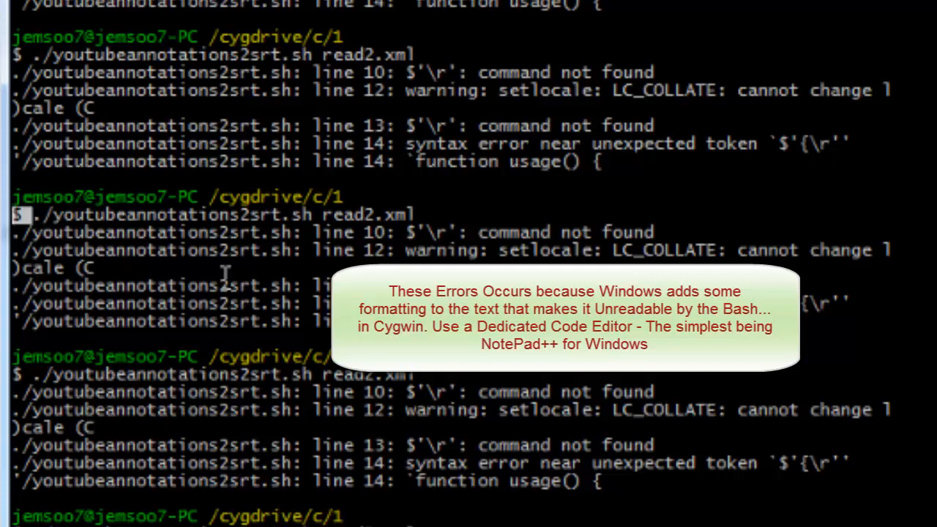